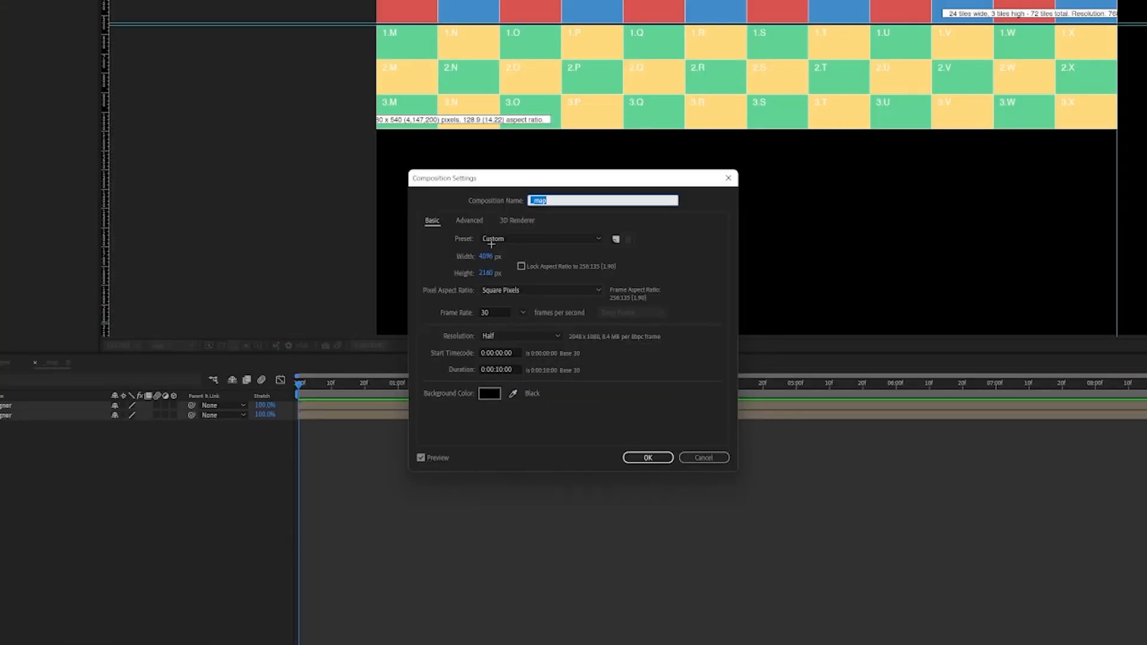
Step: Add a plane scaled to 0.300 in X and array it 3 copies across and 12 along
{"action": "left_click", "coordinate": [648, 458]}
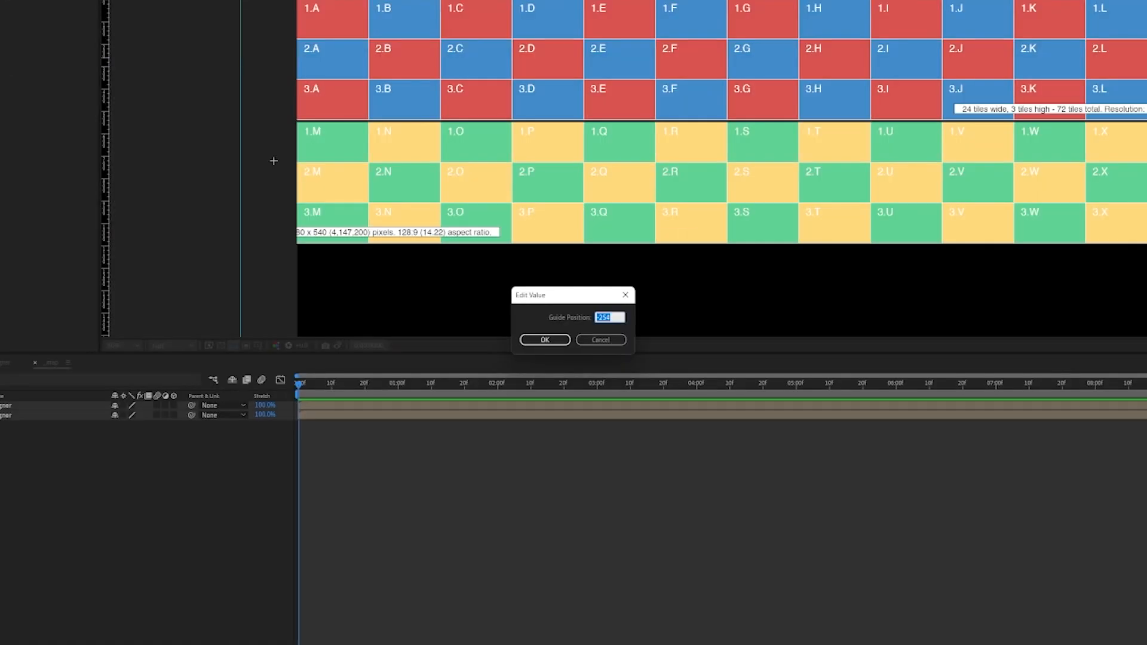
{"action": "left_click", "coordinate": [545, 340]}
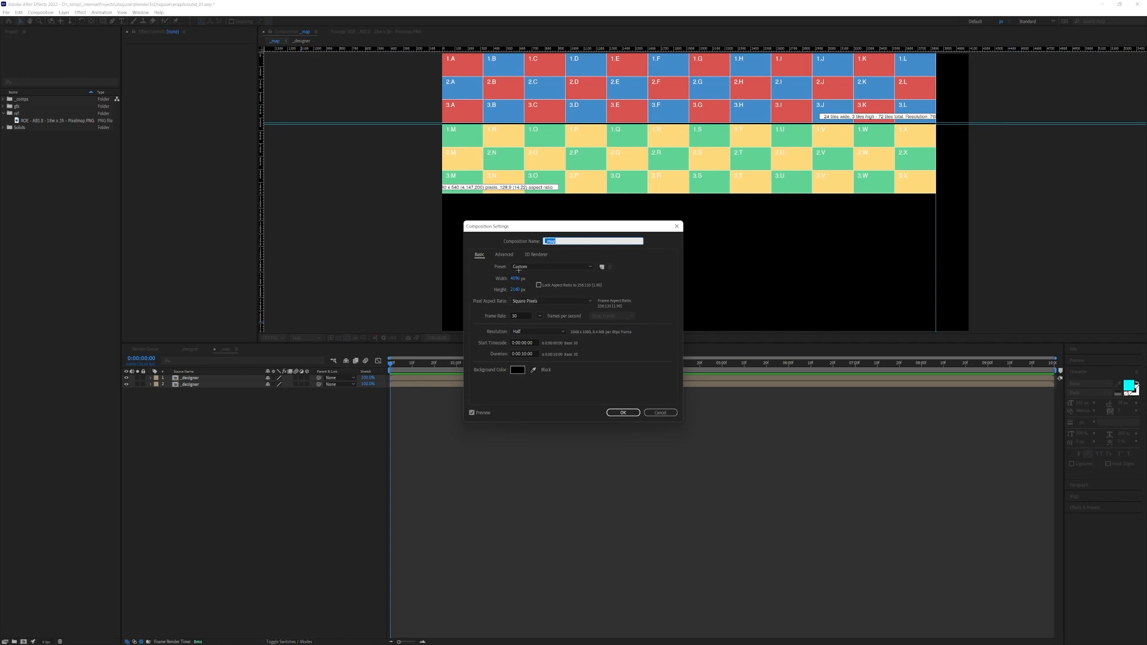
{"action": "mouse_move", "coordinate": [653, 407]}
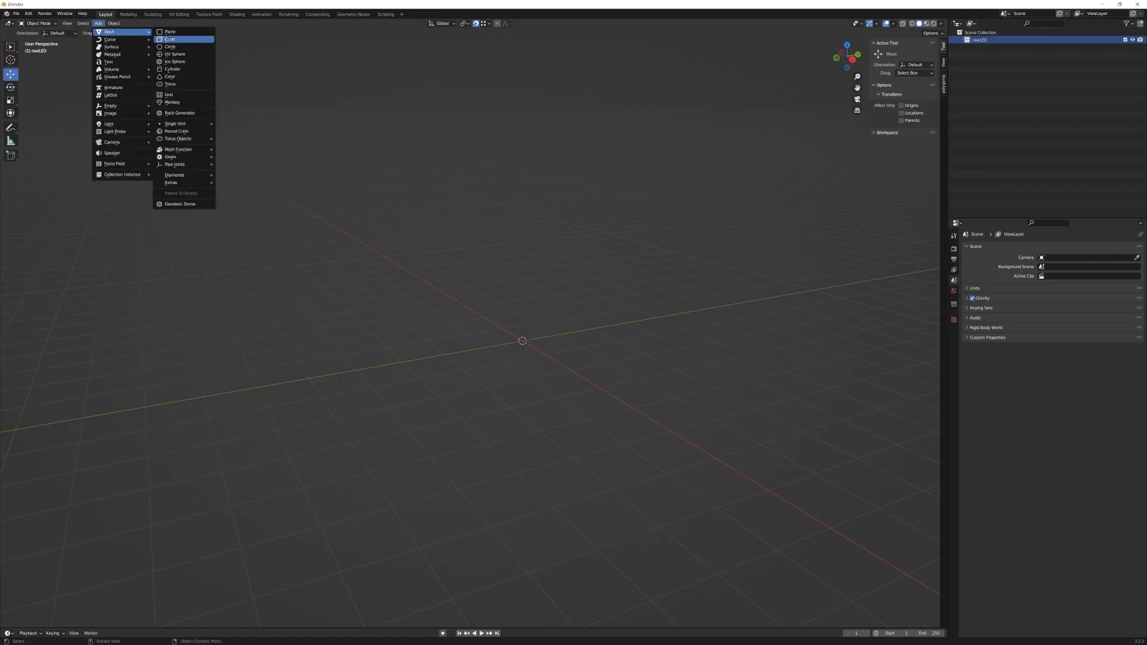
{"action": "left_click", "coordinate": [169, 31]}
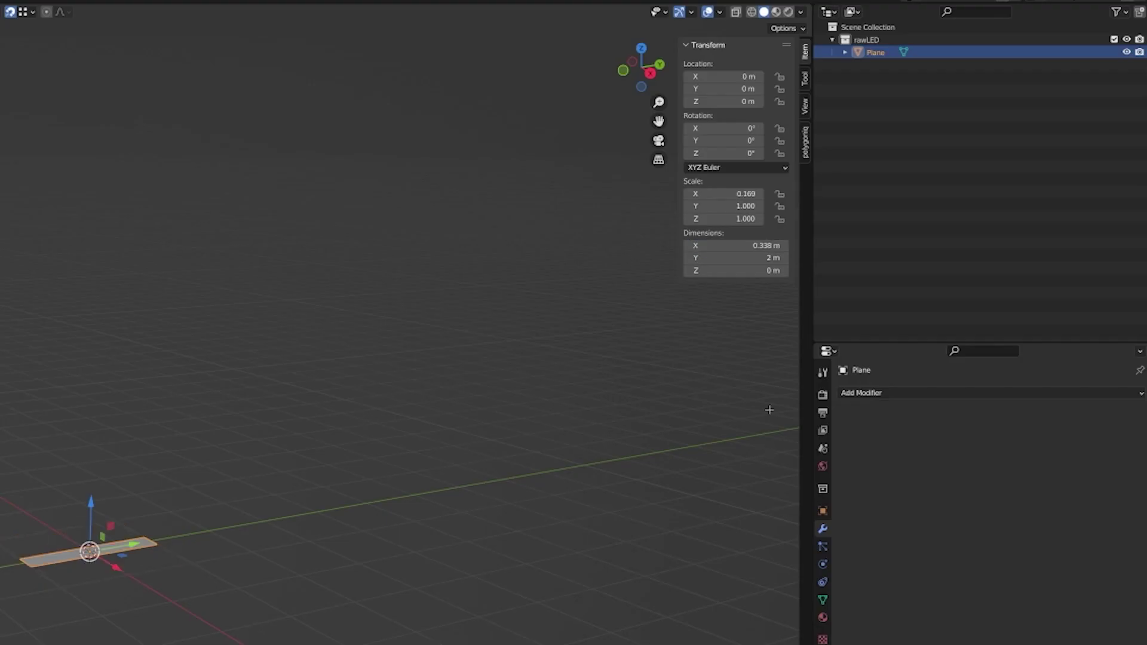
{"action": "type", "text": "0.300"}
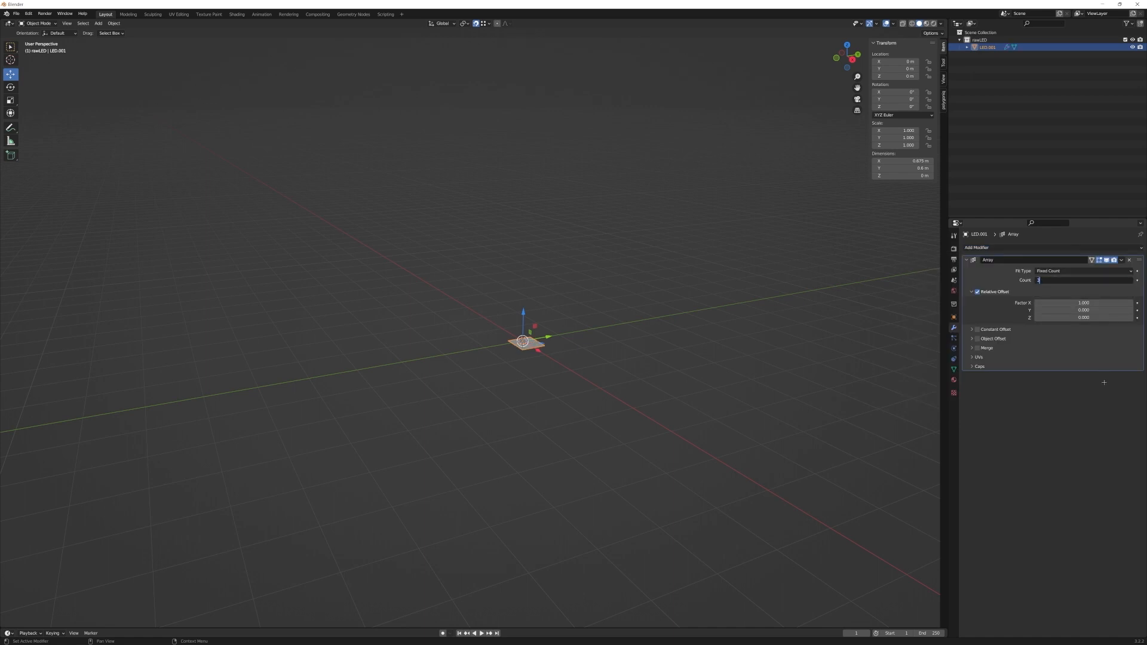
{"action": "left_click", "coordinate": [977, 247]}
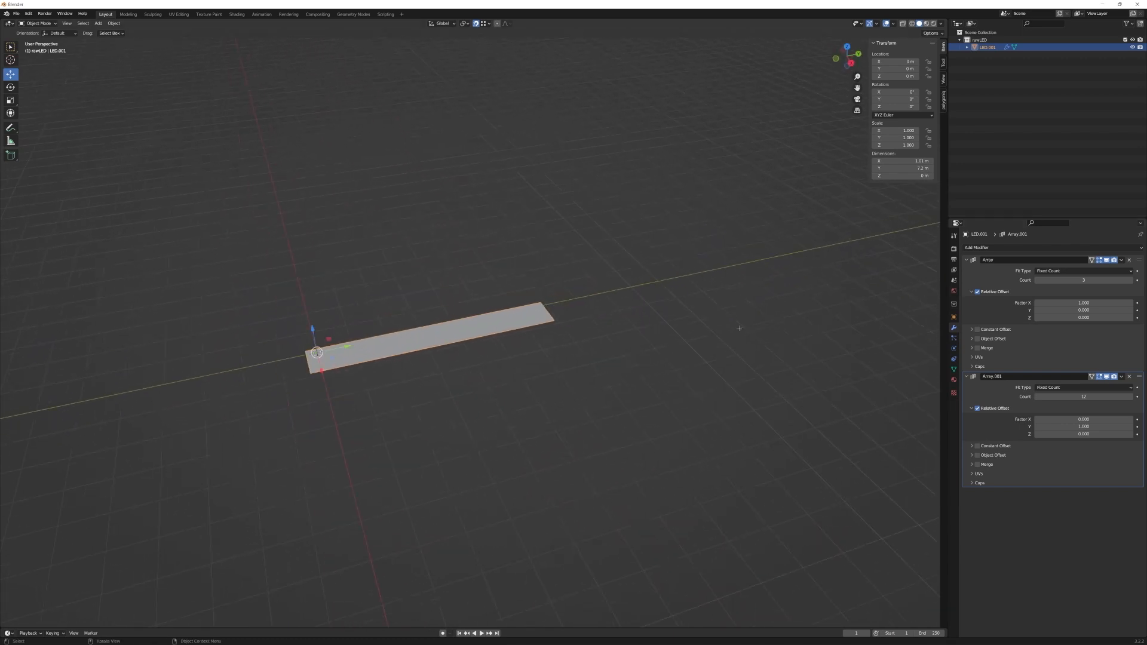
{"action": "mouse_move", "coordinate": [385, 342]}
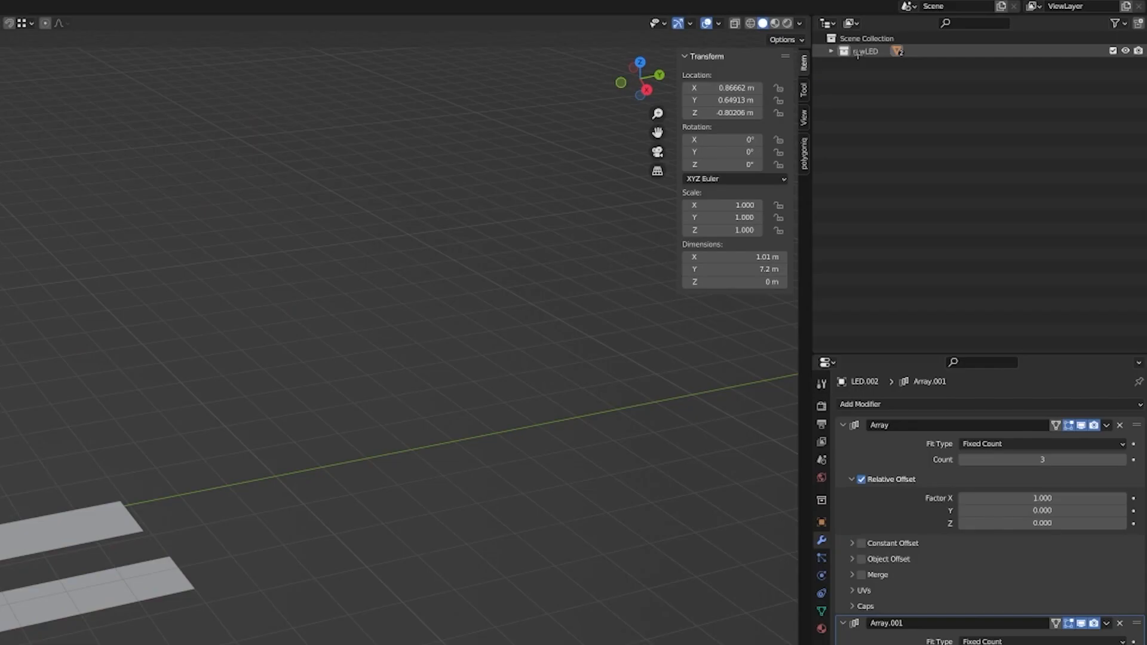
Step: Duplicate the strip, apply its Array modifiers and place both copies in a new rawLED.001 collection
{"action": "left_click", "coordinate": [832, 63]}
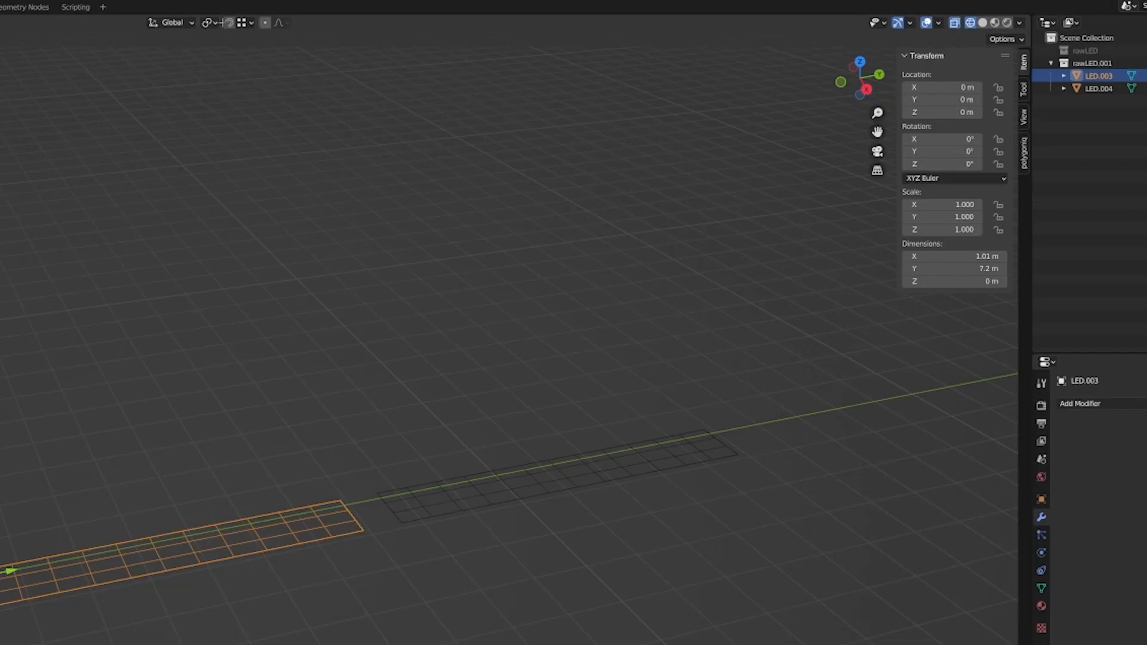
{"action": "left_click", "coordinate": [235, 23]}
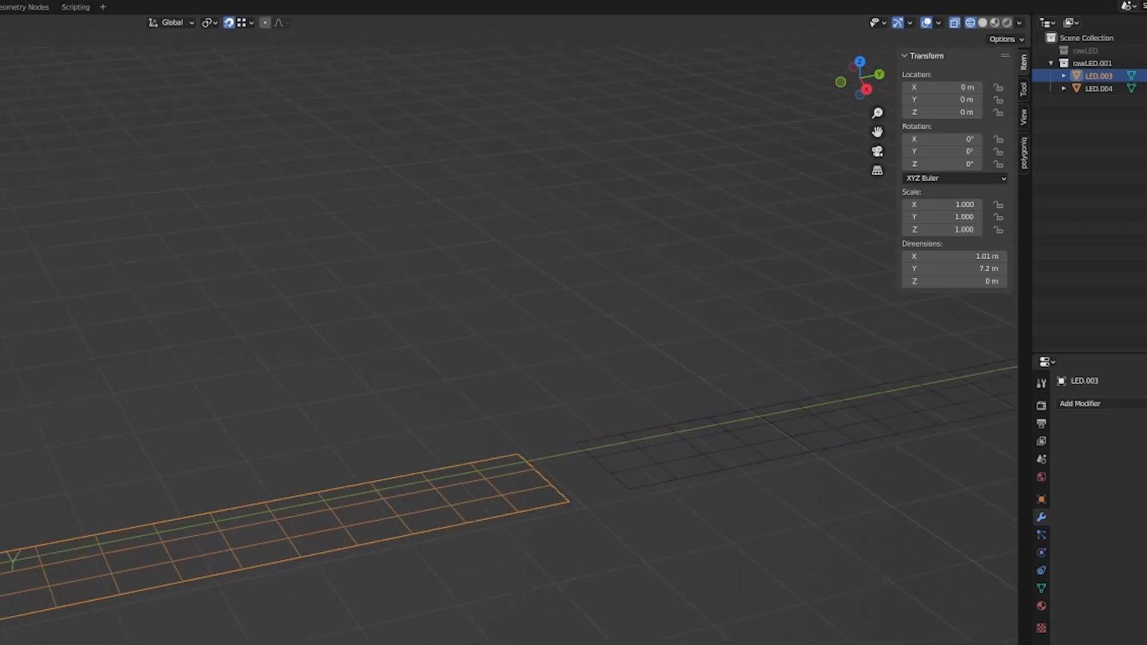
{"action": "left_click", "coordinate": [1097, 88]}
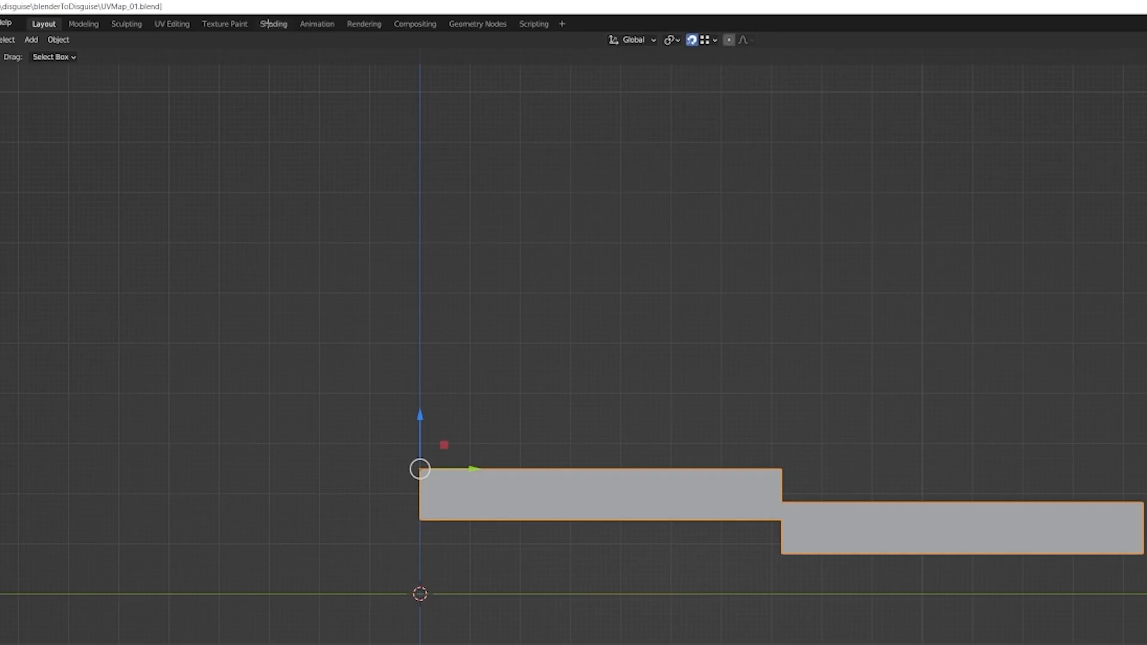
Step: In Shading, load pixelMap.jpg into the joined LED mesh's image texture
{"action": "left_click", "coordinate": [272, 23]}
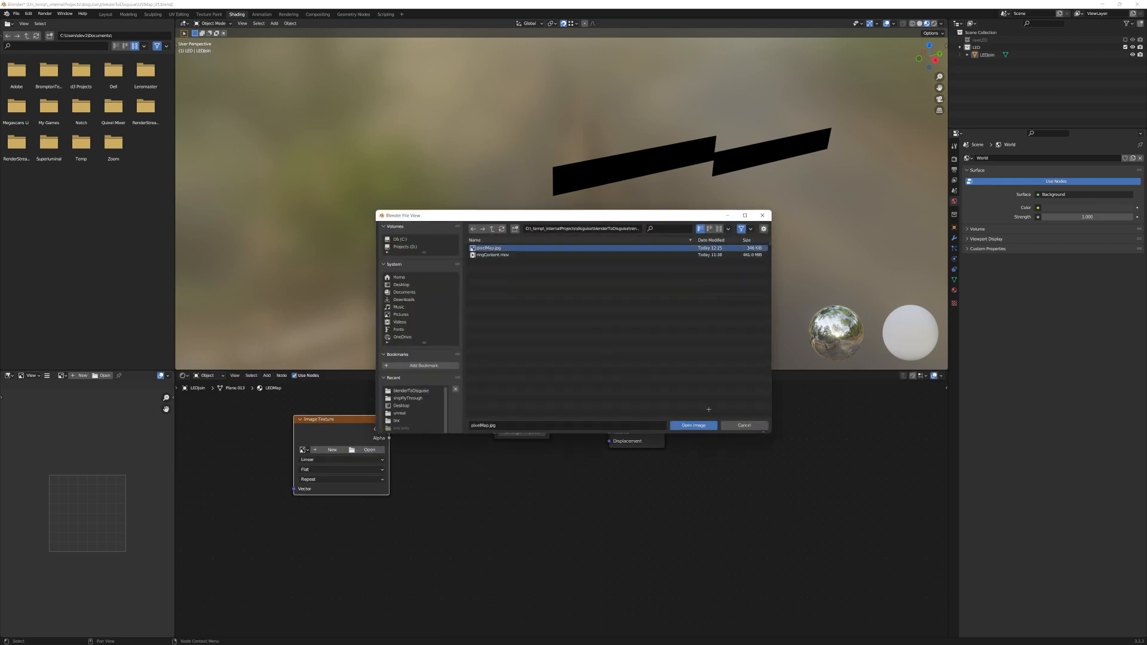
{"action": "left_click", "coordinate": [693, 425]}
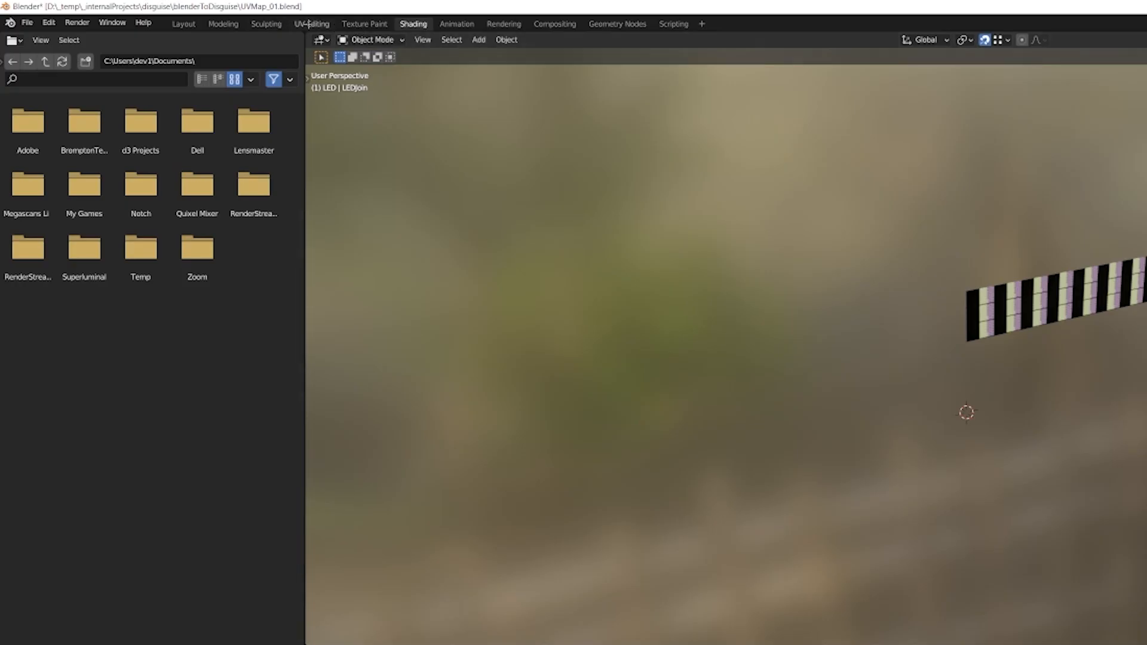
{"action": "left_click", "coordinate": [309, 23]}
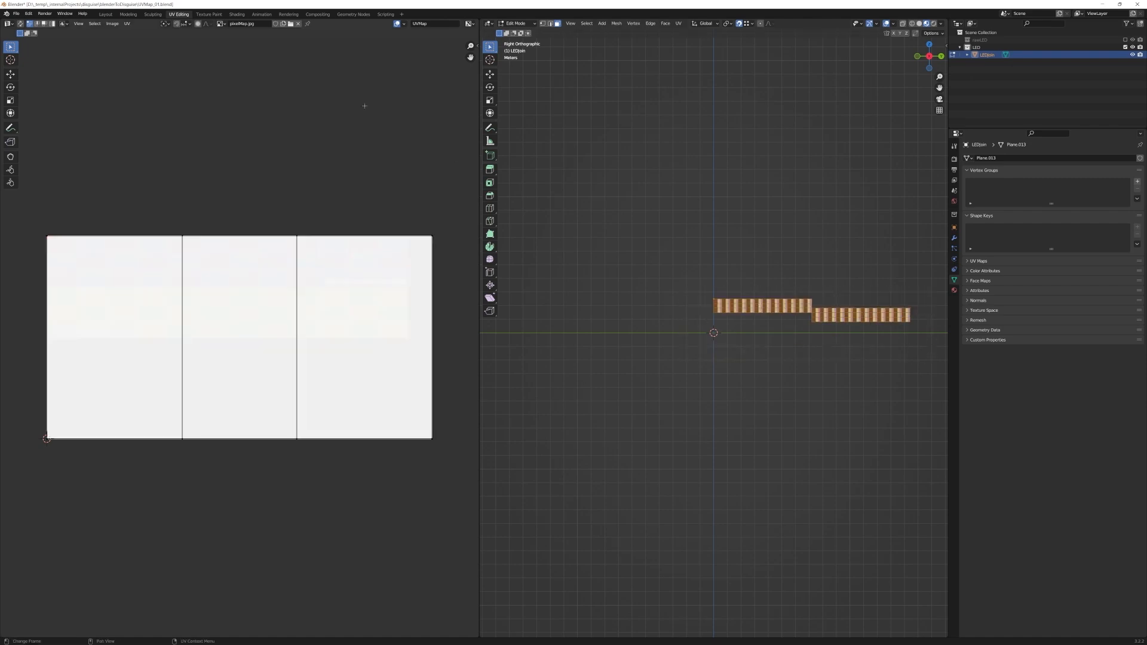
Step: Unwrap the selected LEDJoin faces with Follow Active Quads
{"action": "left_click", "coordinate": [127, 23]}
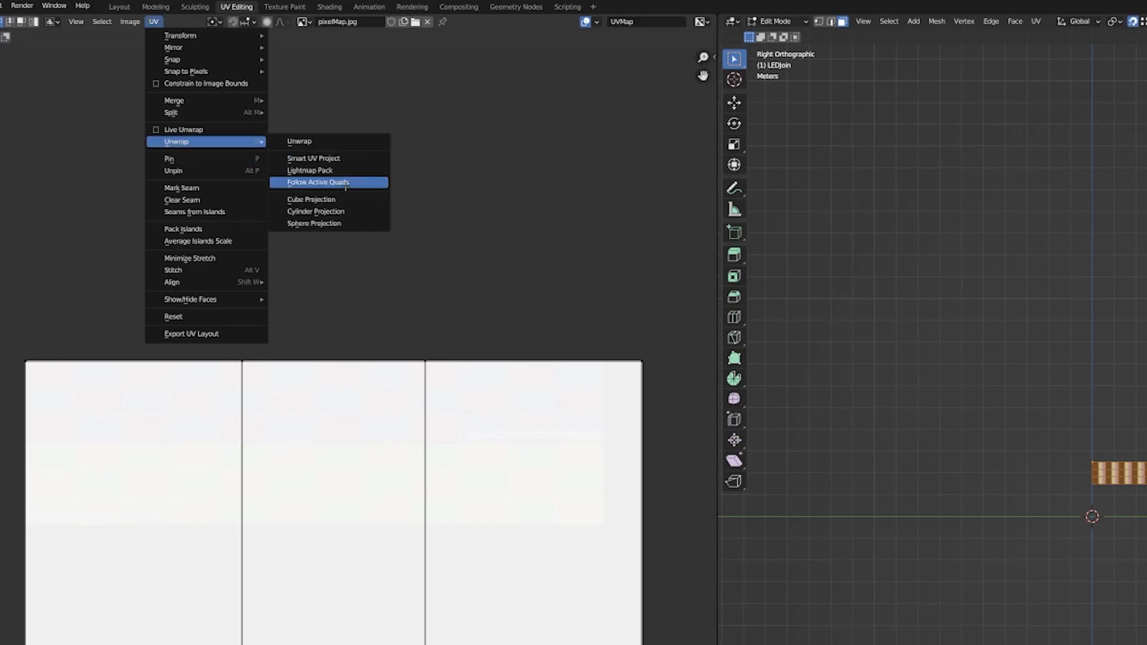
{"action": "left_click", "coordinate": [317, 181]}
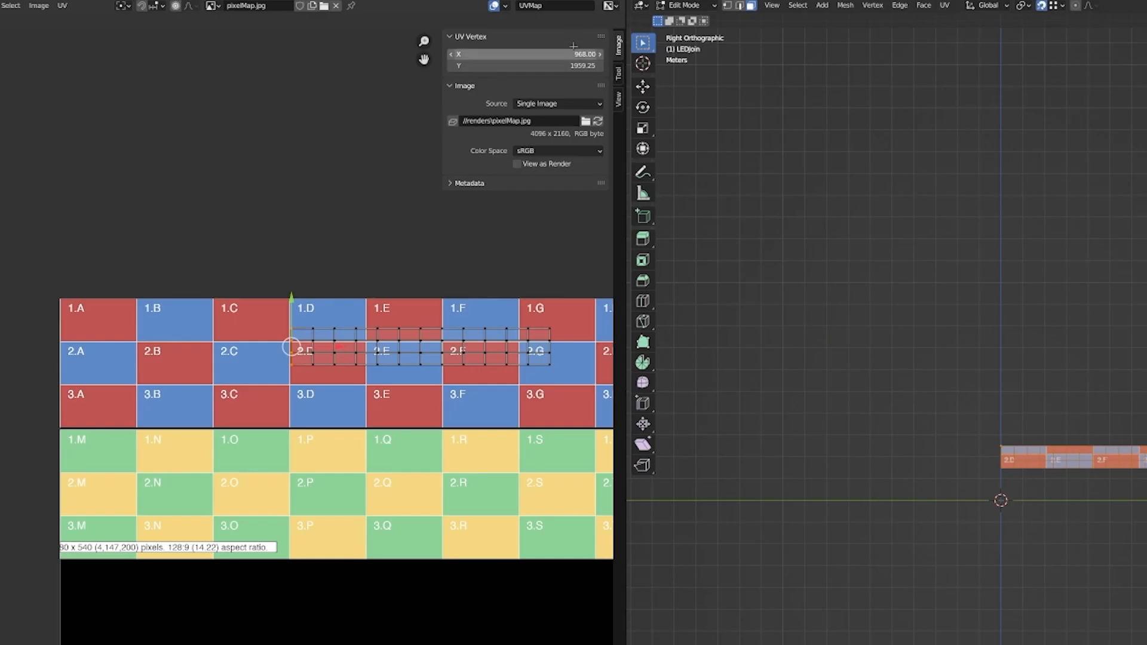
Step: Position the UV vertices at X 320 so the faces sit over the pixel map's lettered cells
{"action": "left_click", "coordinate": [523, 55]}
{"action": "type", "text": "360"}
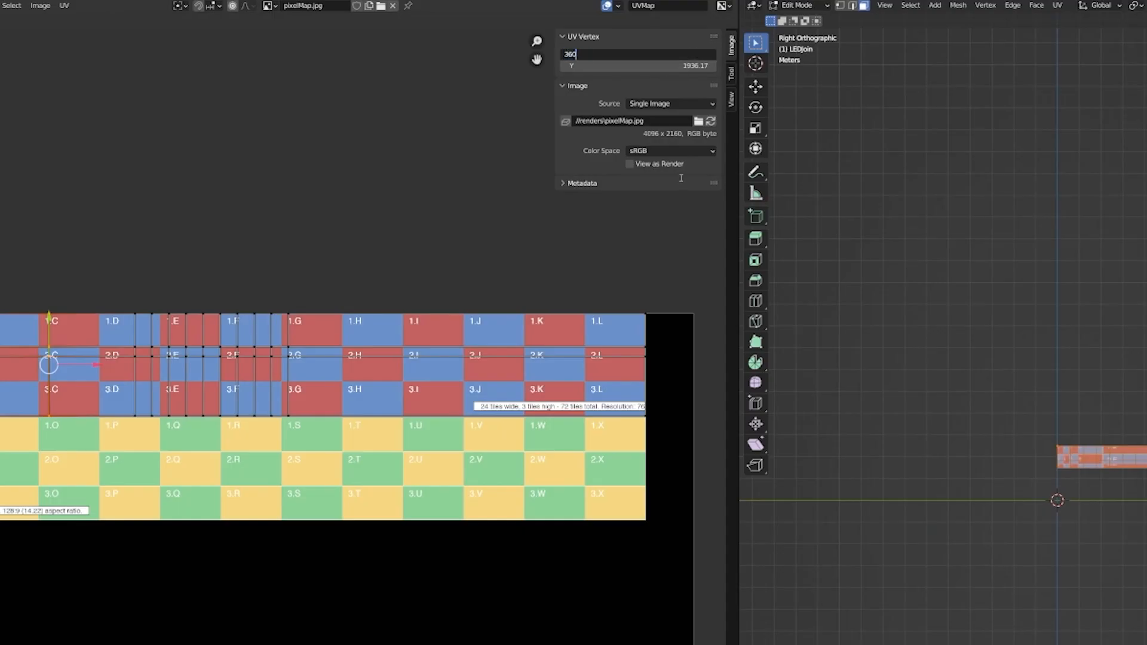
{"action": "type", "text": "320"}
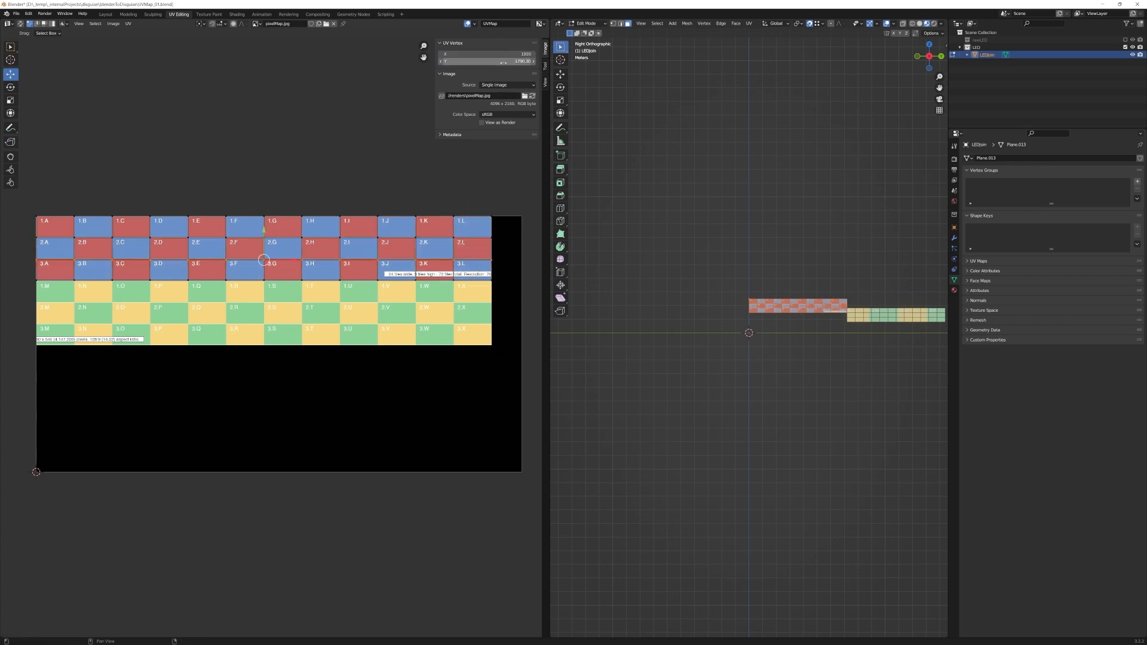
{"action": "left_click", "coordinate": [486, 61]}
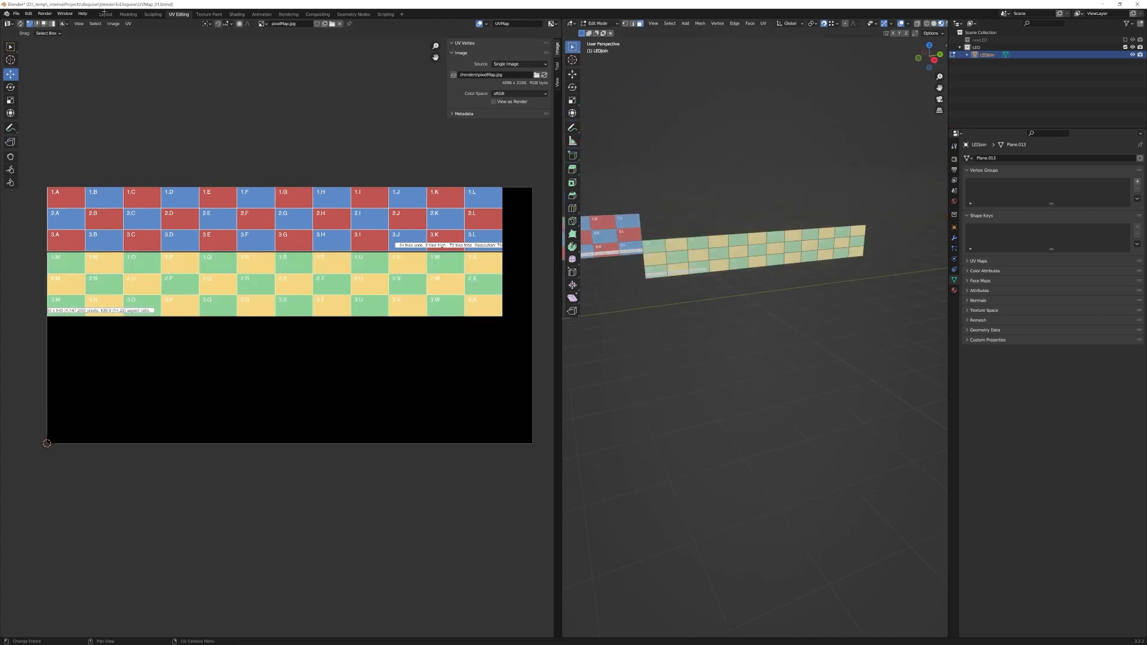
Step: Add a scaled-down Bezier circle and bend LEDJoin around it with a Curve modifier's deform axis
{"action": "left_click", "coordinate": [107, 15]}
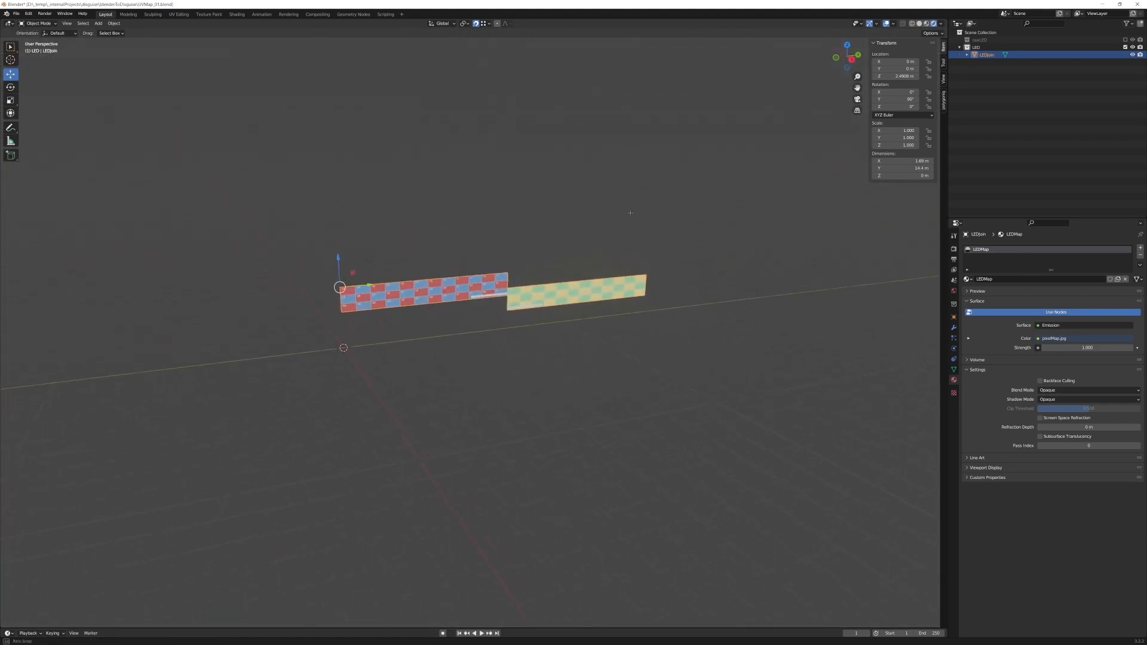
{"action": "left_click", "coordinate": [98, 23]}
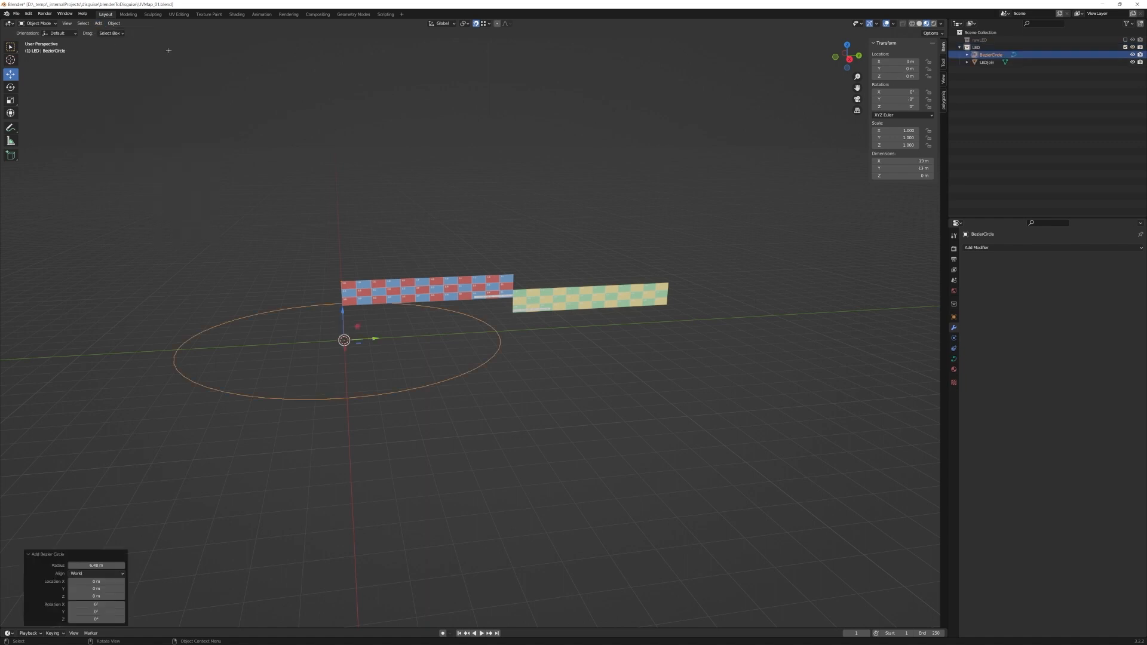
{"action": "double_click", "coordinate": [902, 160]}
{"action": "type", "text": "5"}
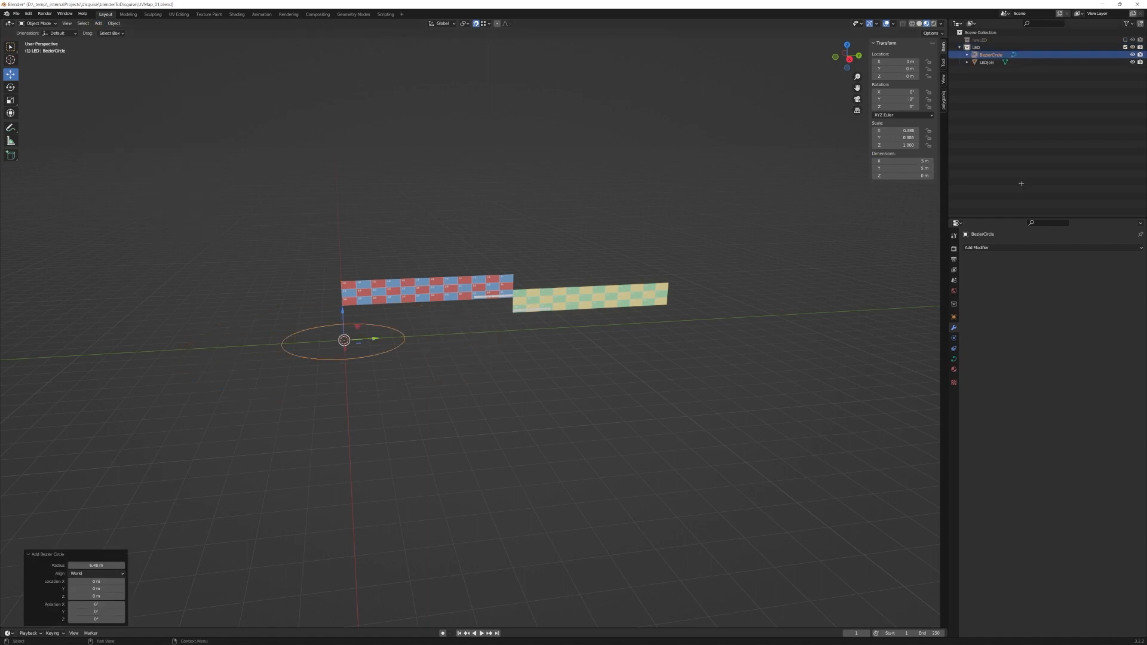
{"action": "left_click", "coordinate": [978, 247]}
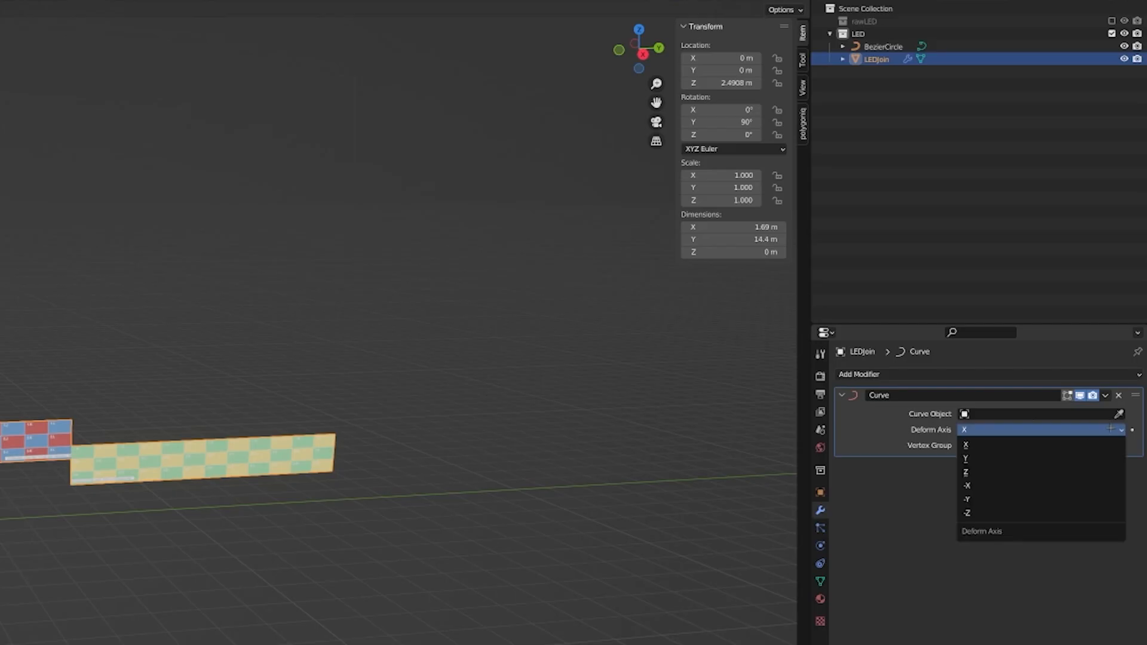
{"action": "left_click", "coordinate": [967, 500]}
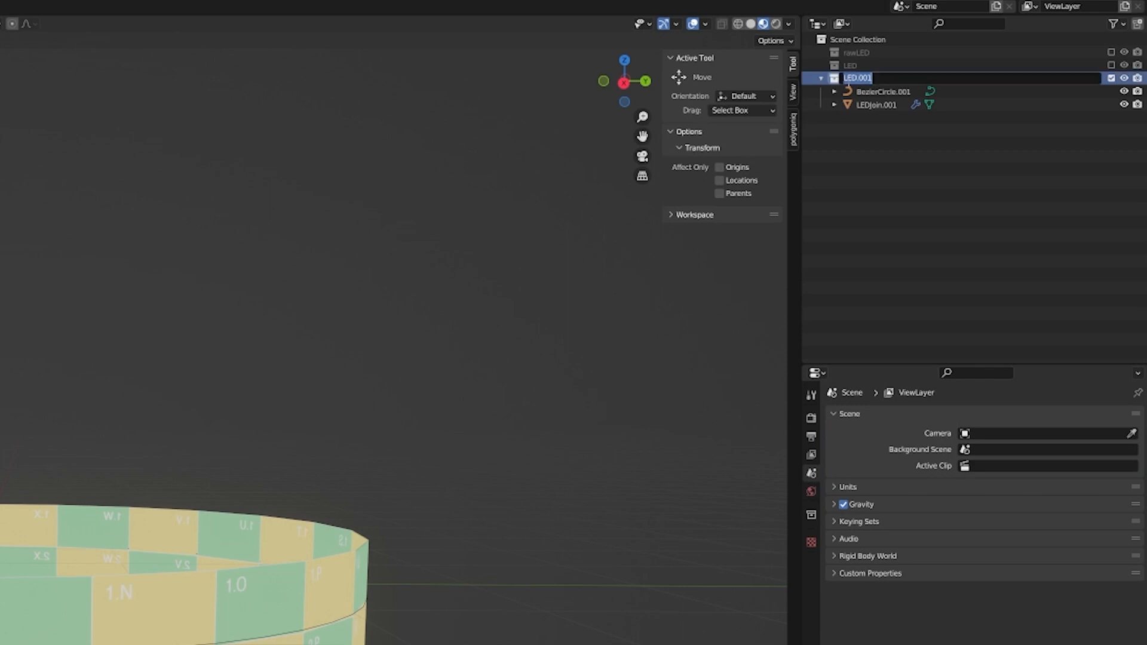
Step: Rename the duplicated LED.001 collection to forExp
{"action": "type", "text": "forExp"}
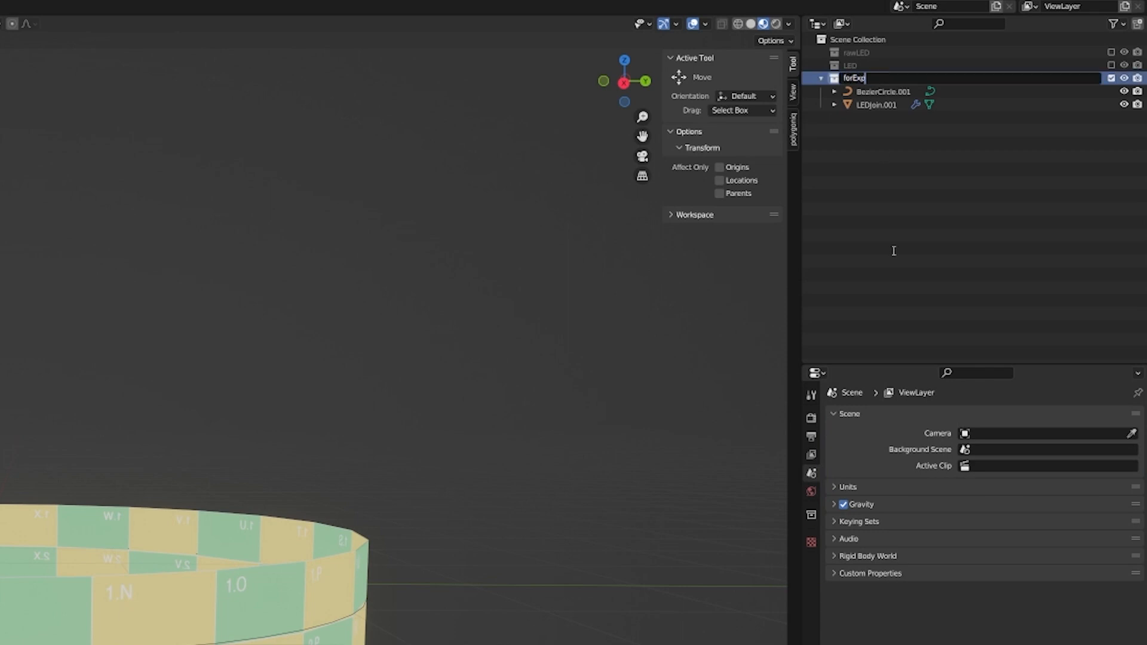
{"action": "left_click", "coordinate": [1104, 264]}
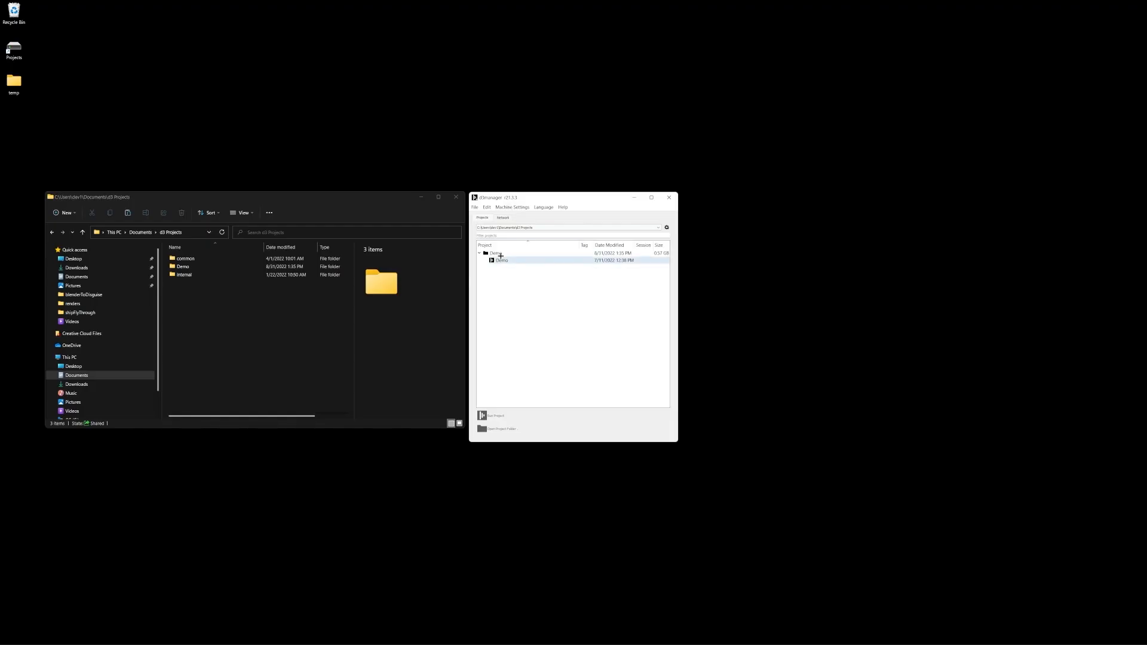
Step: Browse into Demo > objects > Mesh where theRing.obj is stored
{"action": "left_click", "coordinate": [500, 260]}
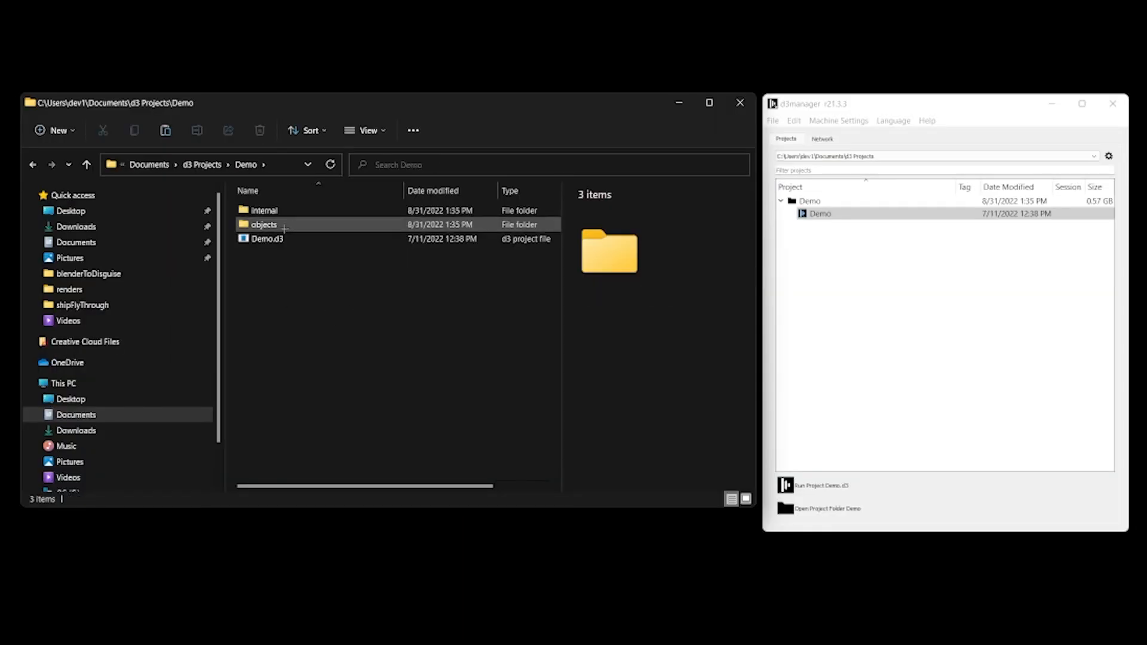
{"action": "double_click", "coordinate": [263, 225]}
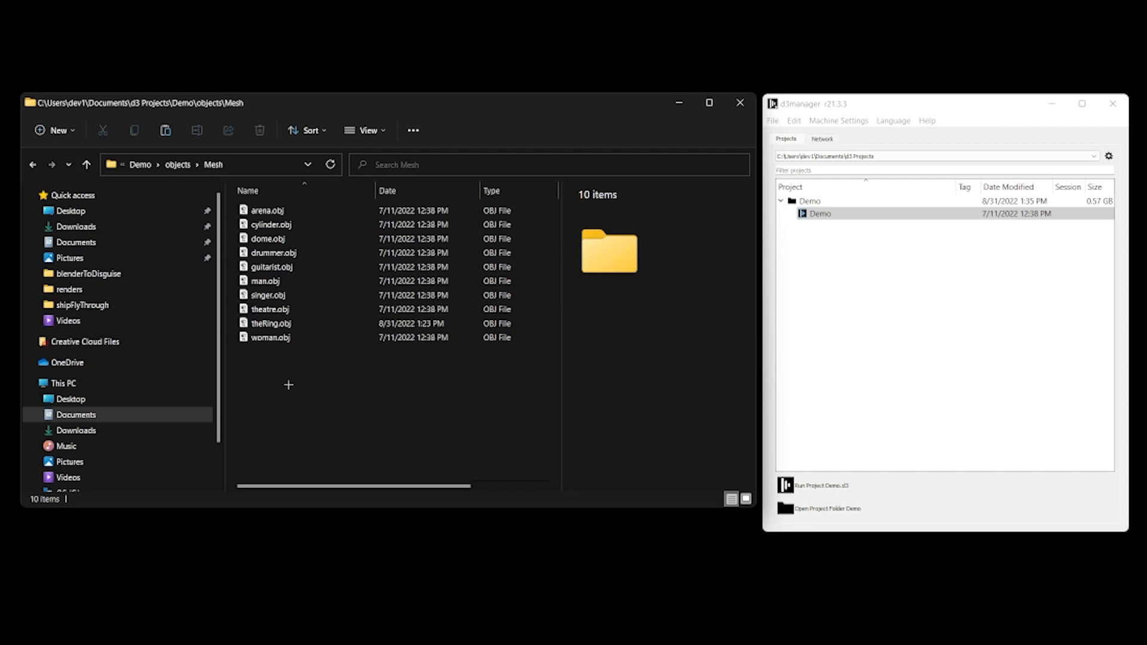
{"action": "left_click", "coordinate": [271, 323]}
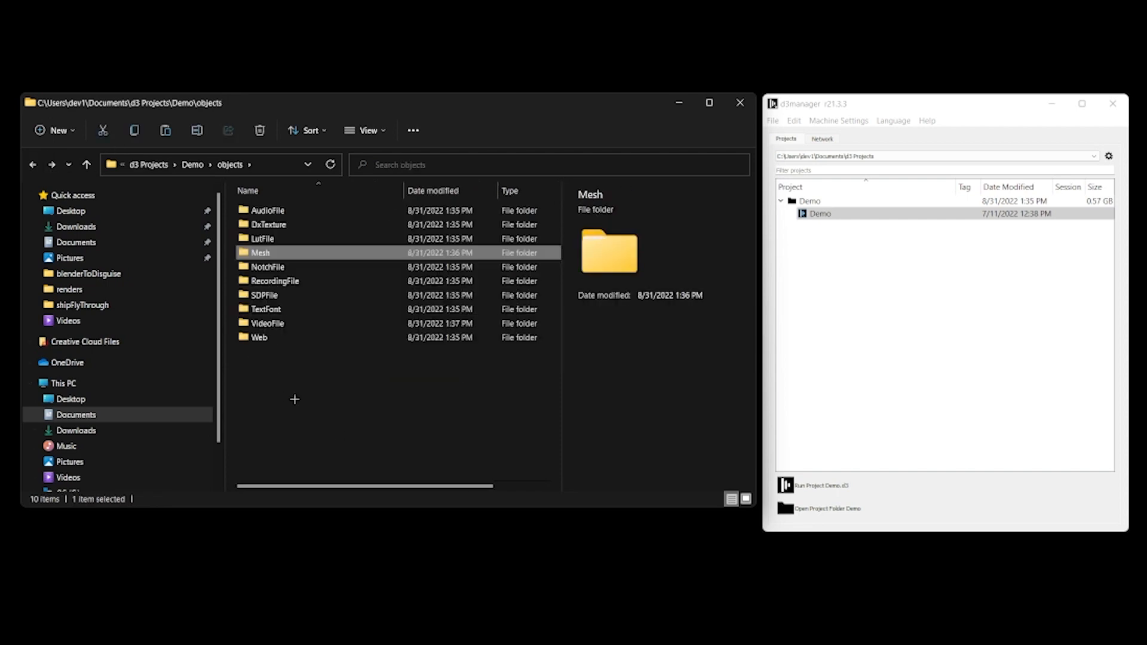
{"action": "double_click", "coordinate": [268, 322]}
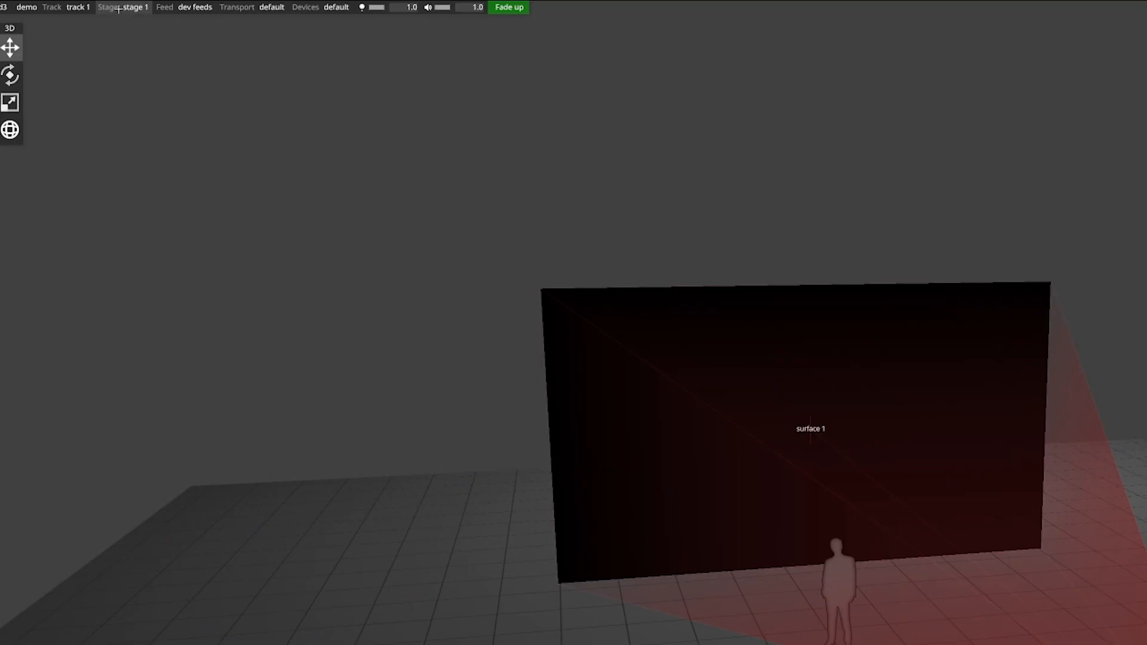
Step: Remove the projector and projection surface from the stage and add a new LED screen
{"action": "left_click", "coordinate": [107, 7]}
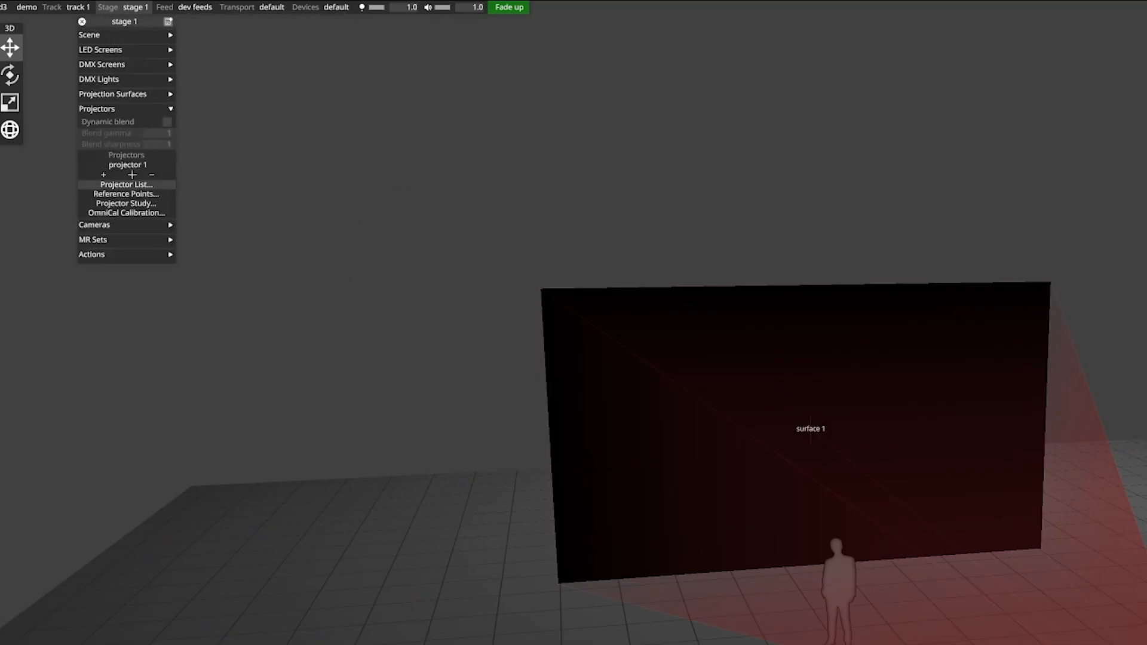
{"action": "left_click", "coordinate": [114, 93]}
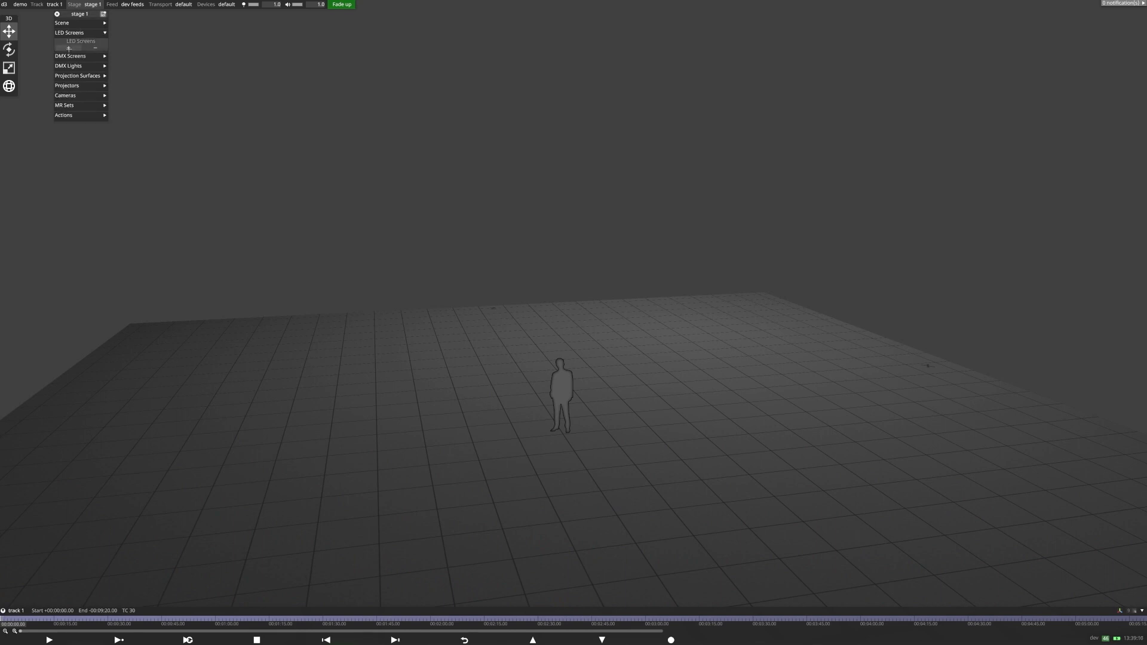
{"action": "left_click", "coordinate": [68, 48]}
{"action": "type", "text": "the ring"}
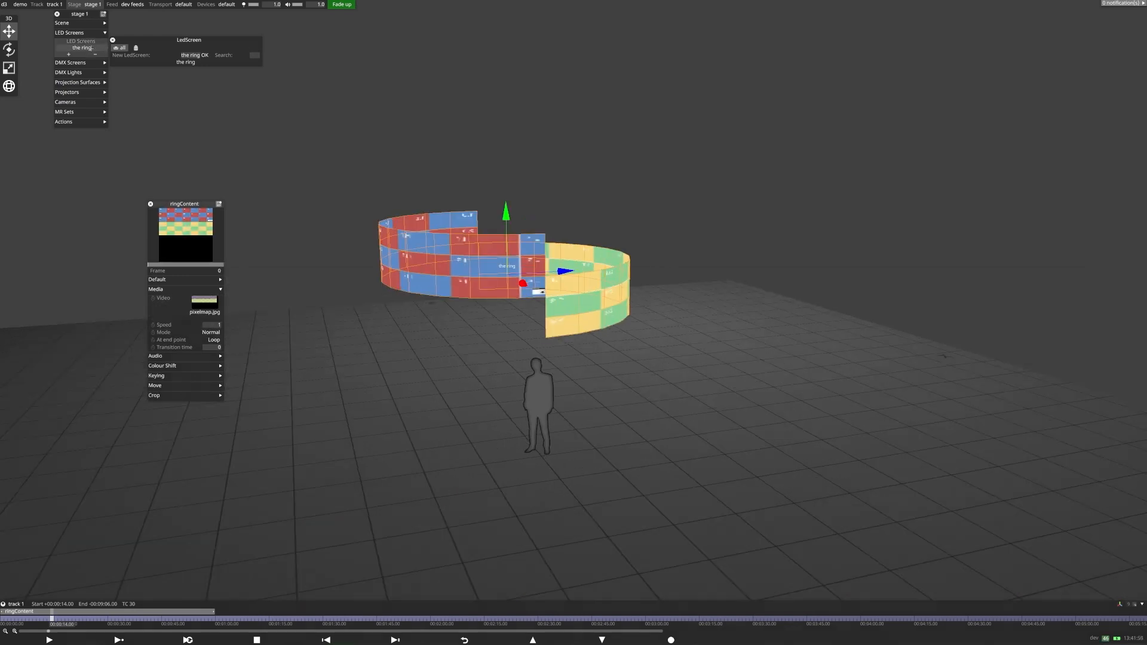
Step: Bring up the ring LED screen's properties and drag the panel aside
{"action": "left_click", "coordinate": [82, 48]}
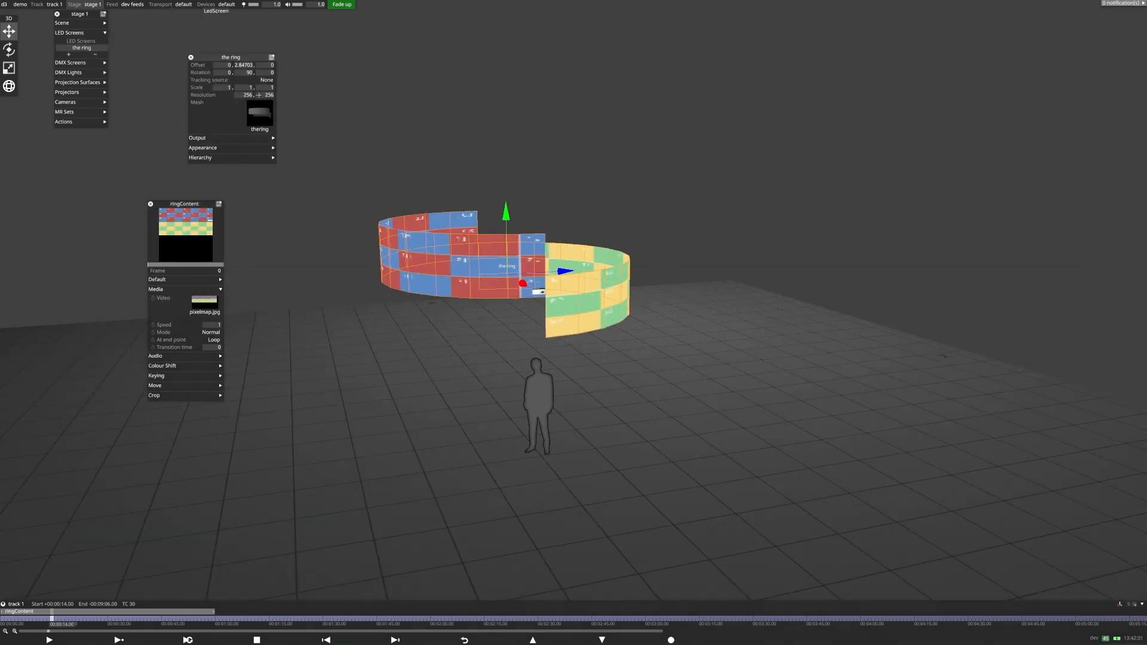
{"action": "left_click_drag", "start_coordinate": [230, 58], "coordinate": [305, 151]}
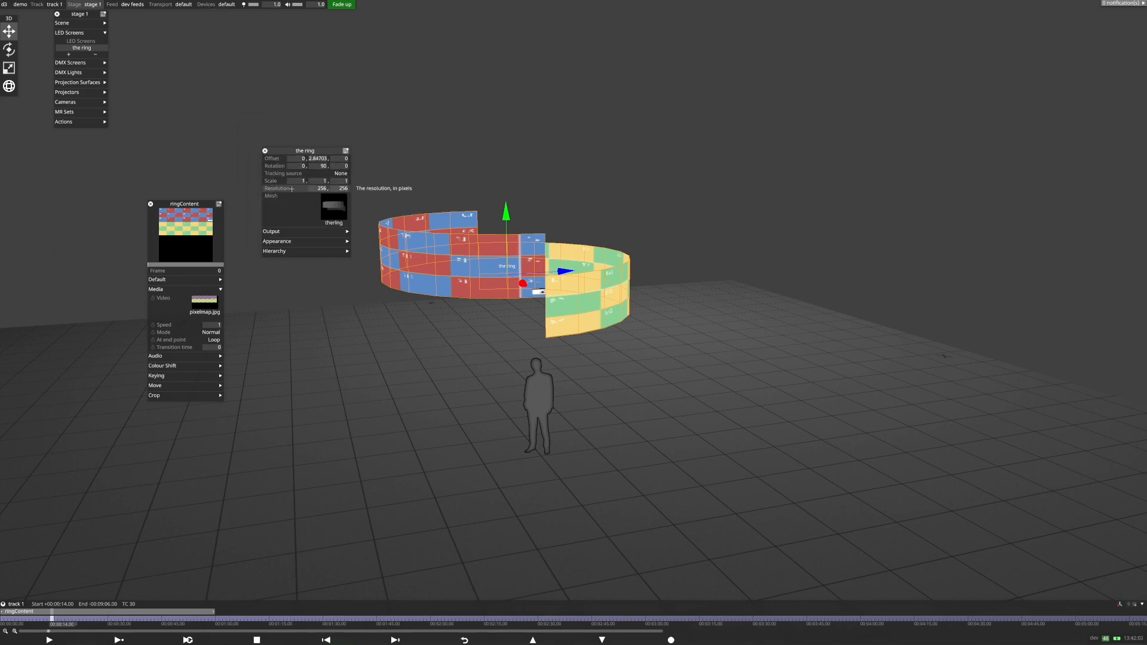